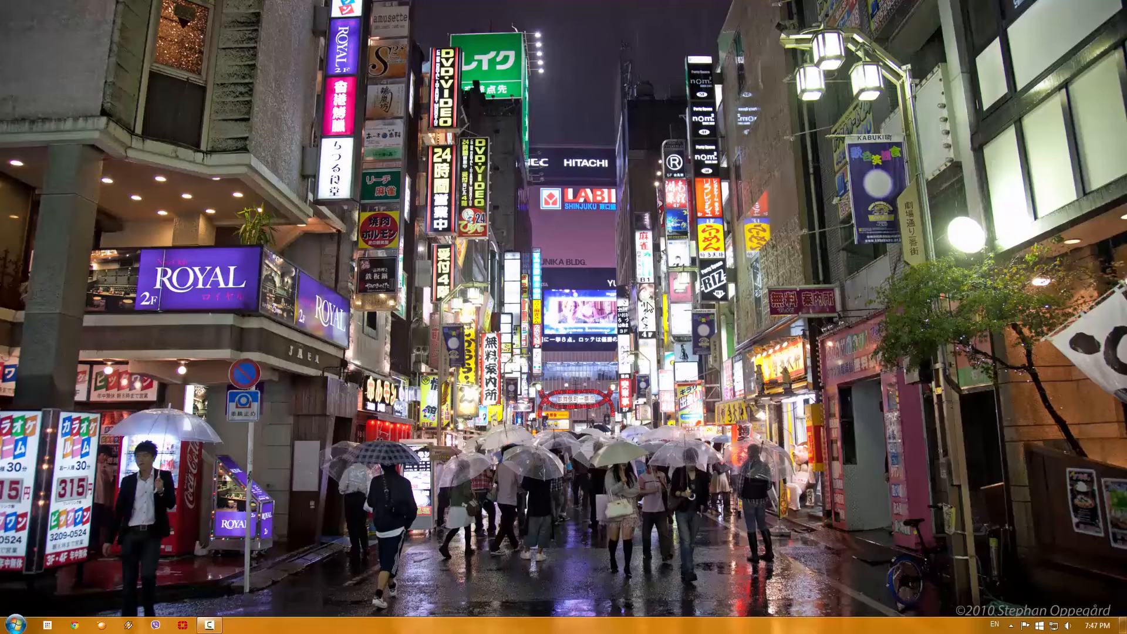
pyautogui.moveTo(322, 376)
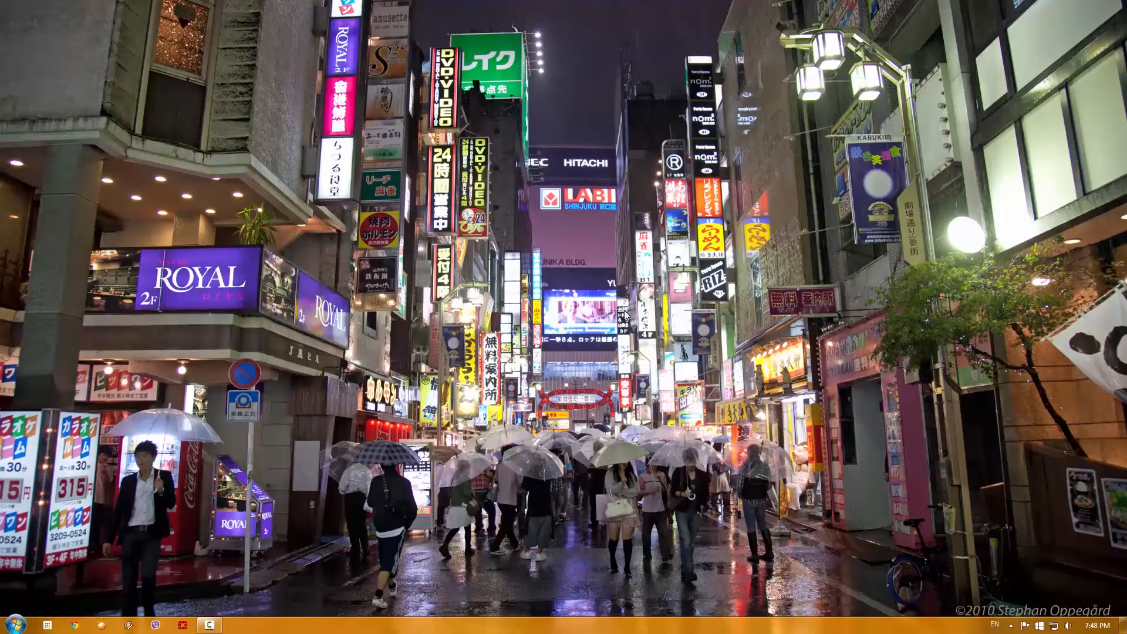
# Launch cmd.exe from Start search with Run as administrator
pyautogui.click(21, 619)
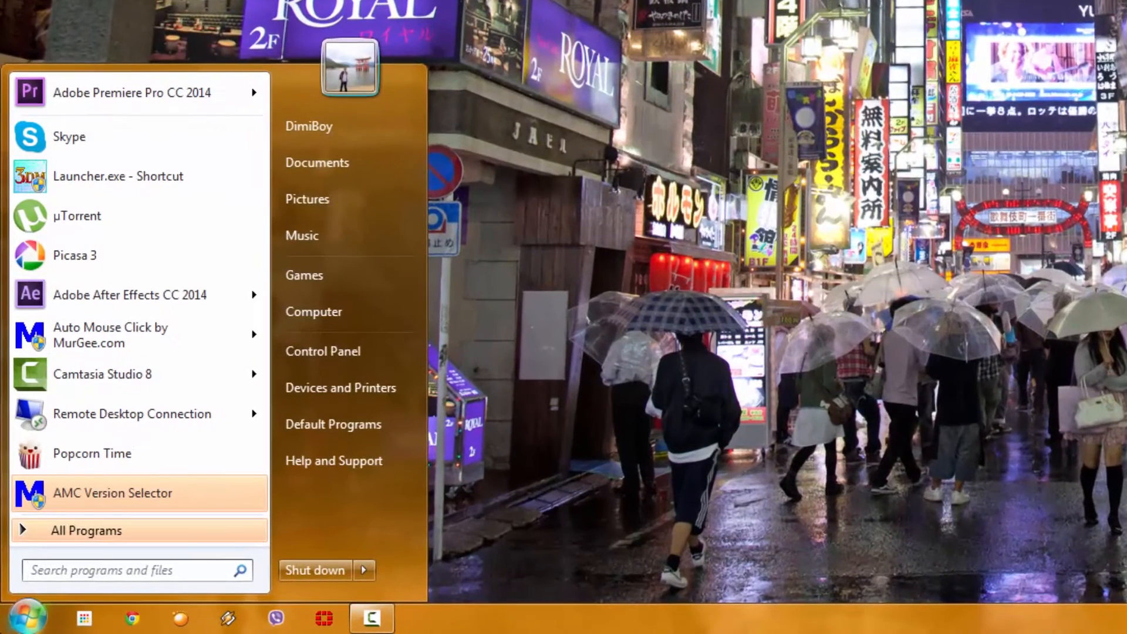
pyautogui.write('cmd')
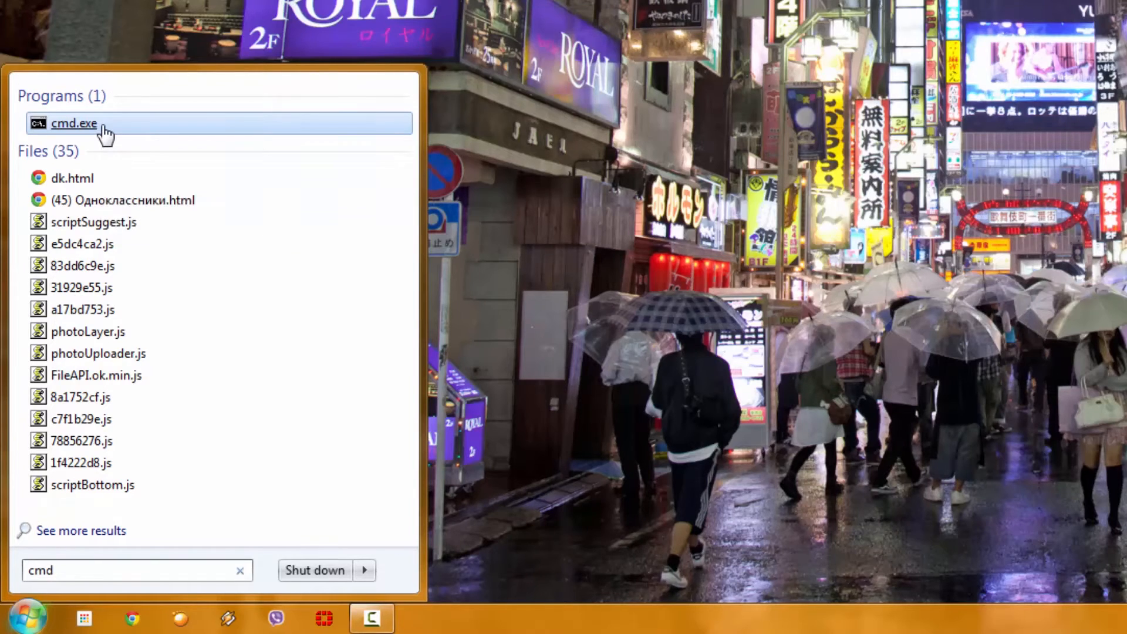
pyautogui.rightClick(74, 123)
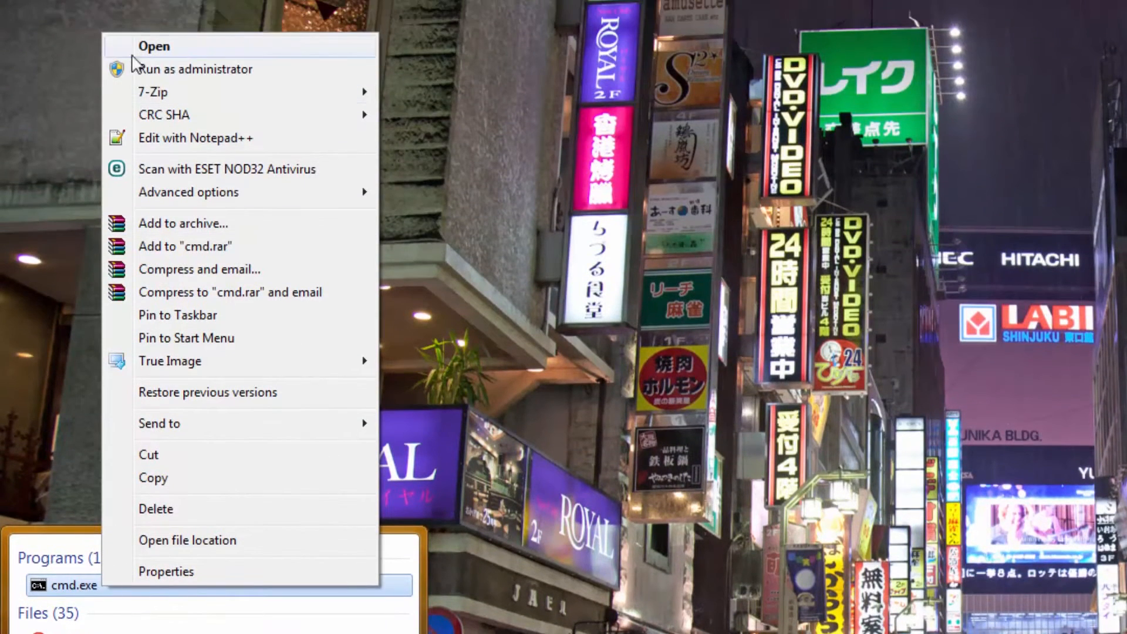
pyautogui.click(203, 70)
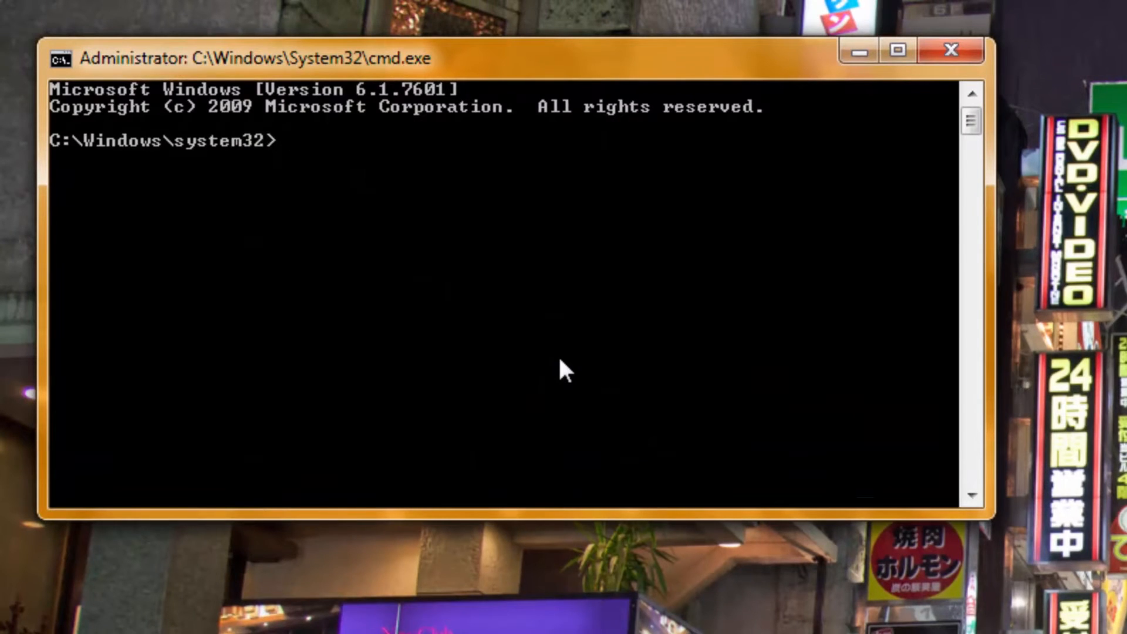
# Run powercfg -h off to disable hibernation, then close the Command Prompt
pyautogui.write('powerc')
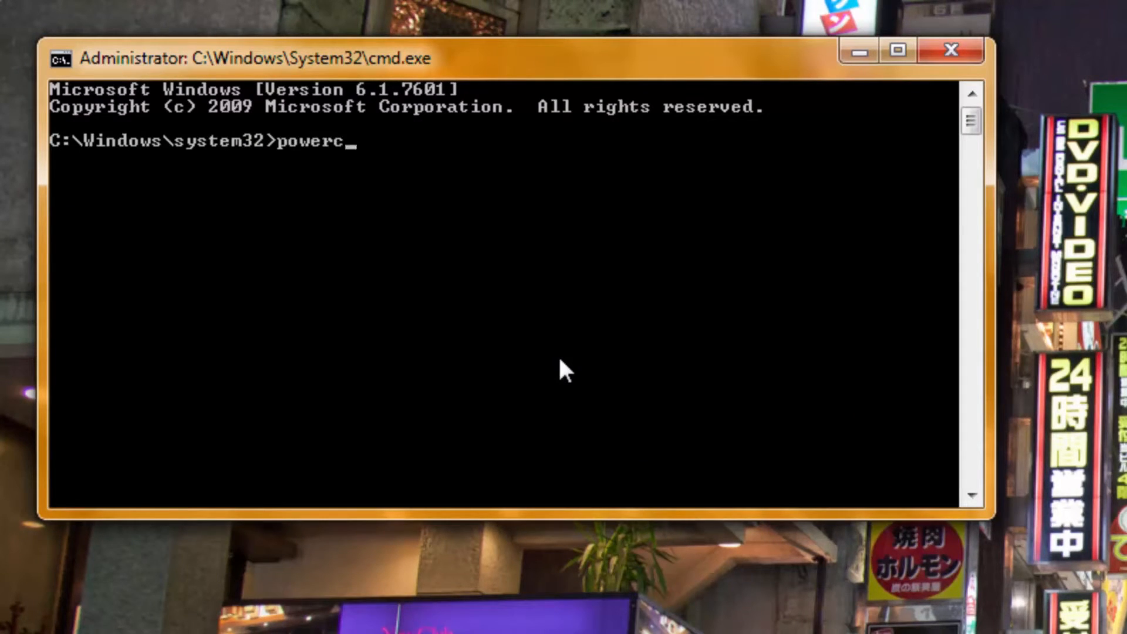
pyautogui.write('fg -h')
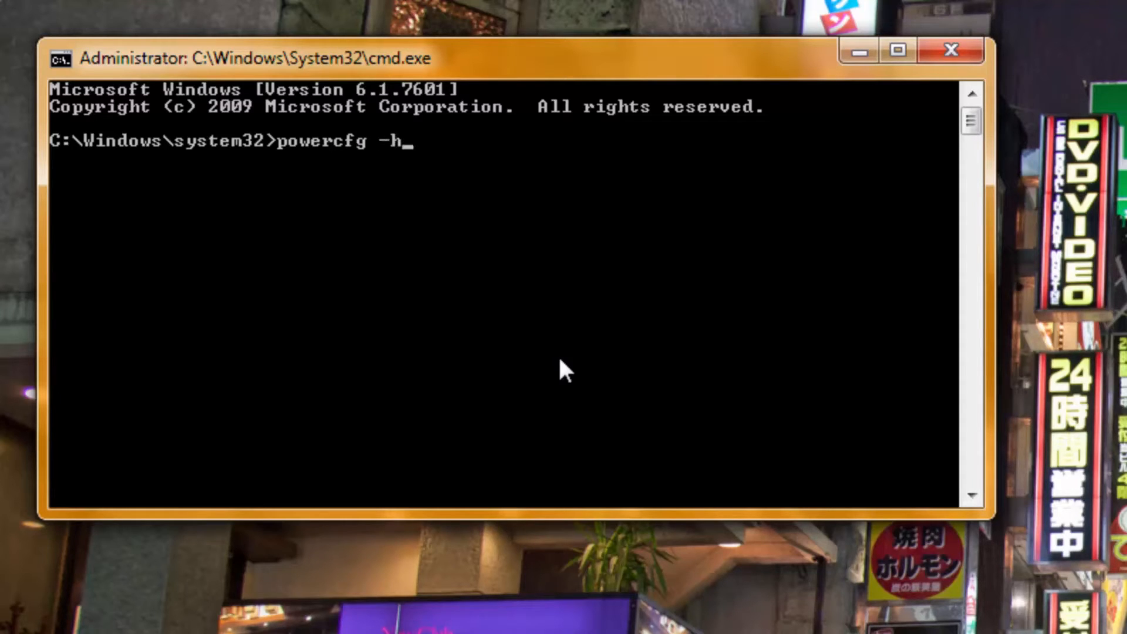
pyautogui.write('off')
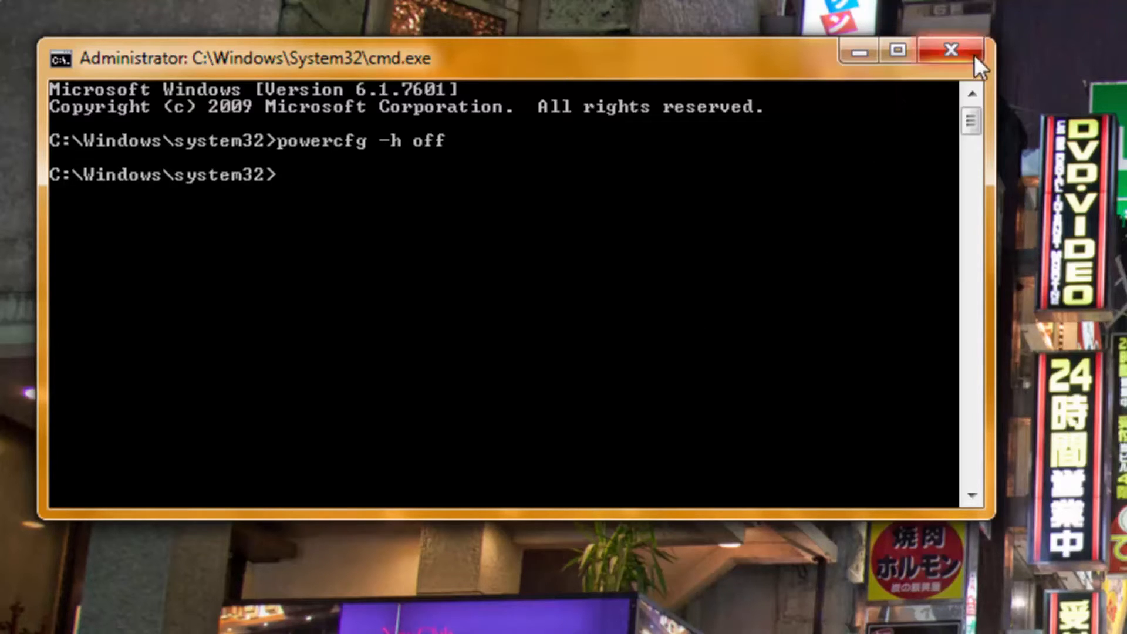
pyautogui.click(950, 50)
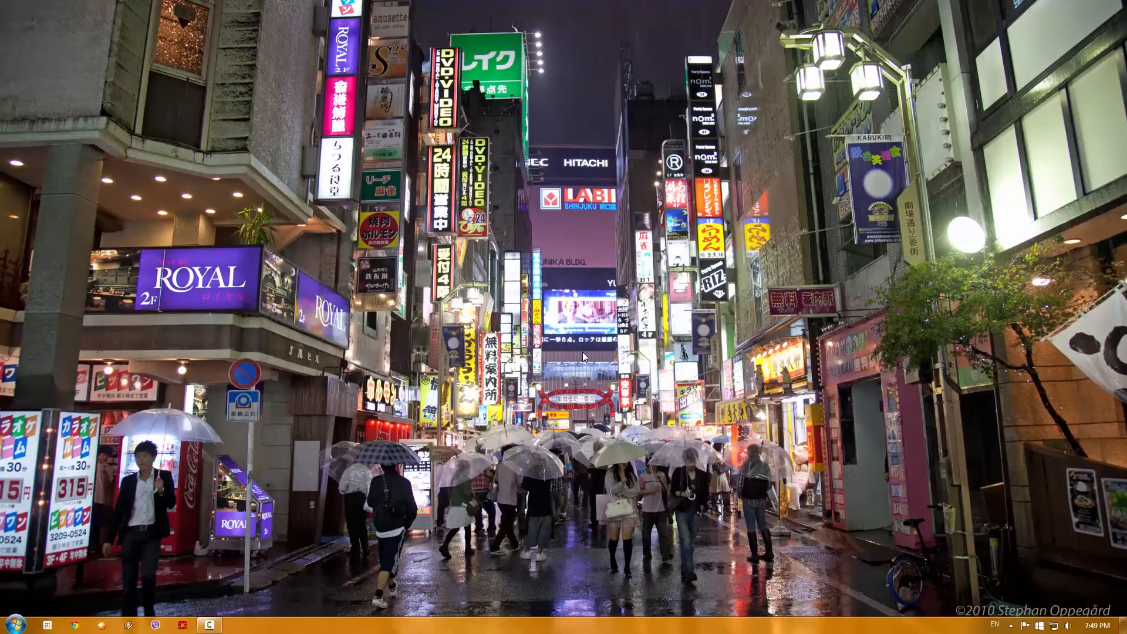
# Show the System page via Computer's Properties in the Start menu
pyautogui.click(22, 622)
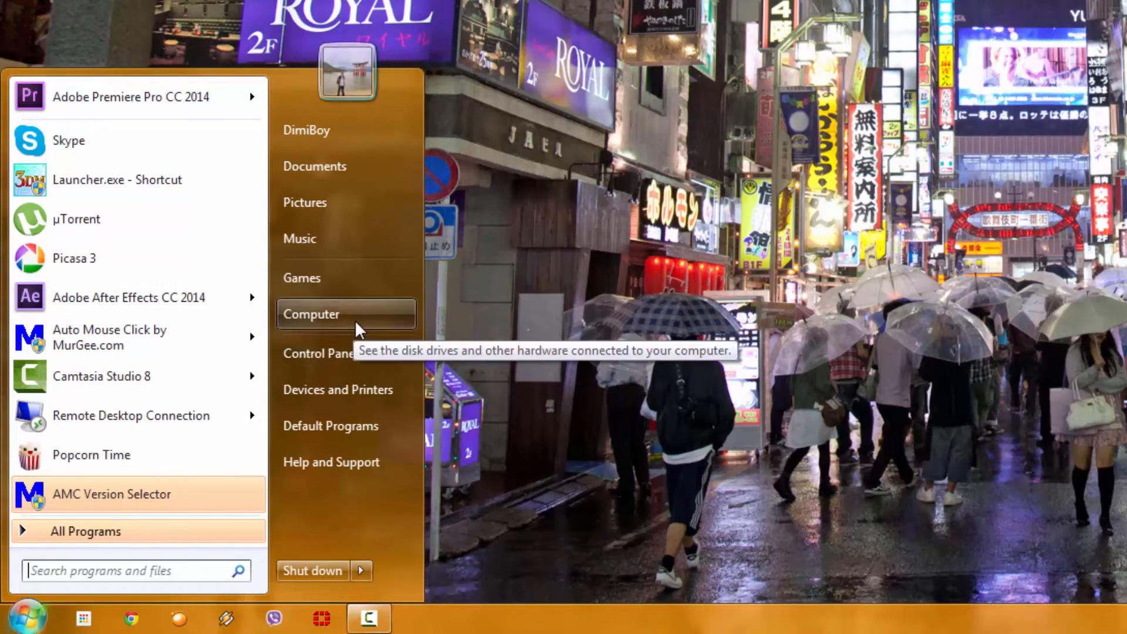
pyautogui.rightClick(311, 315)
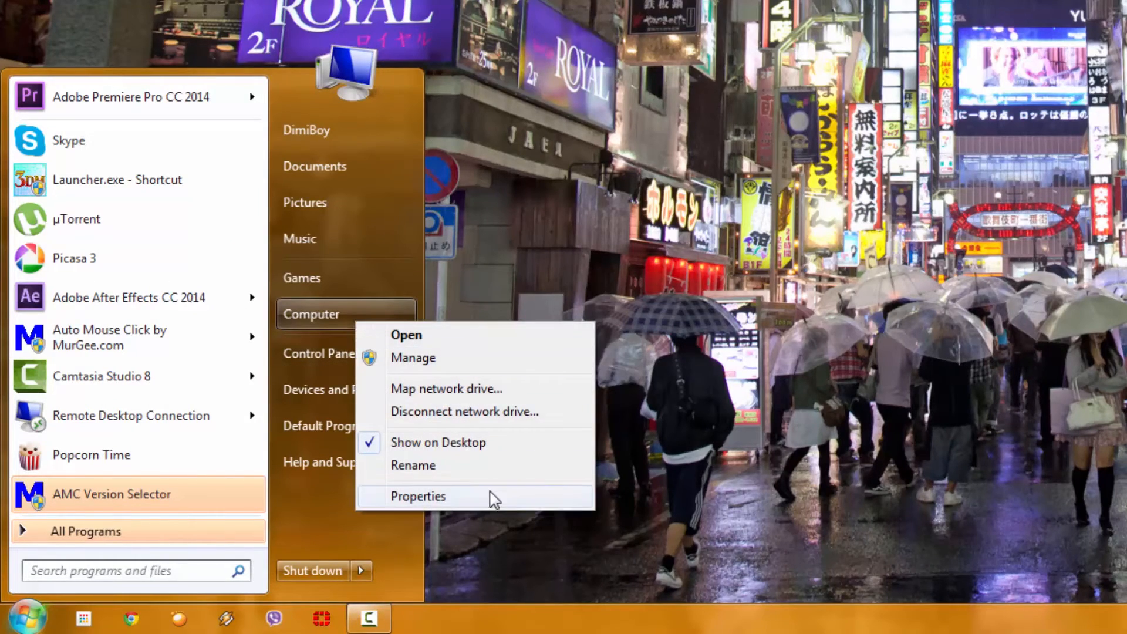
pyautogui.click(418, 496)
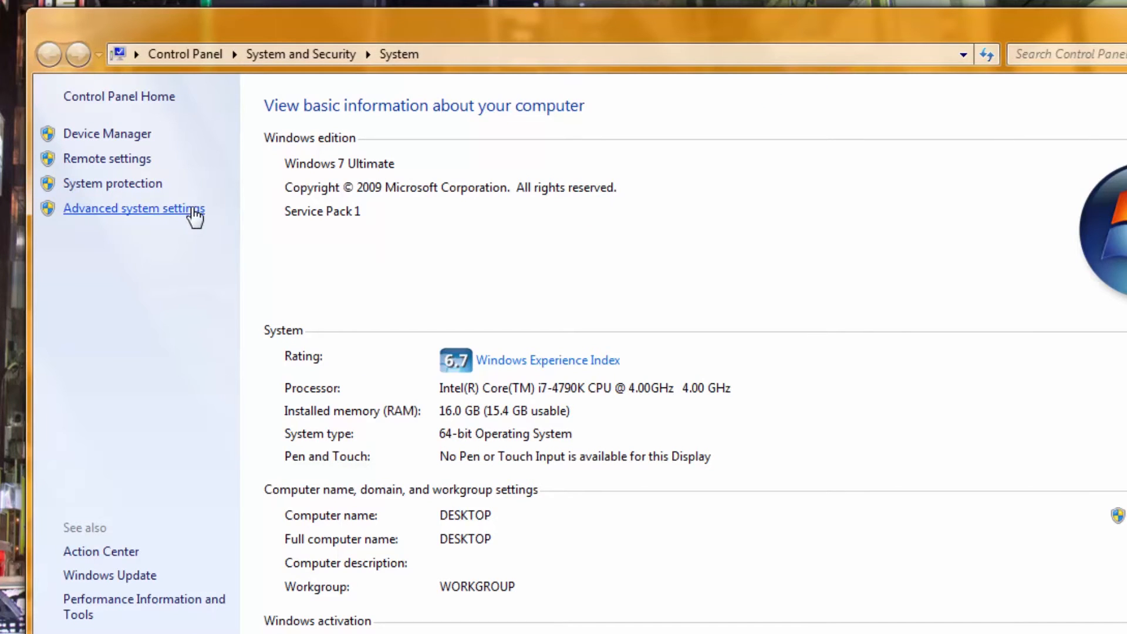
# Reach the Virtual Memory dialog through Advanced system settings and Performance Options
pyautogui.click(134, 208)
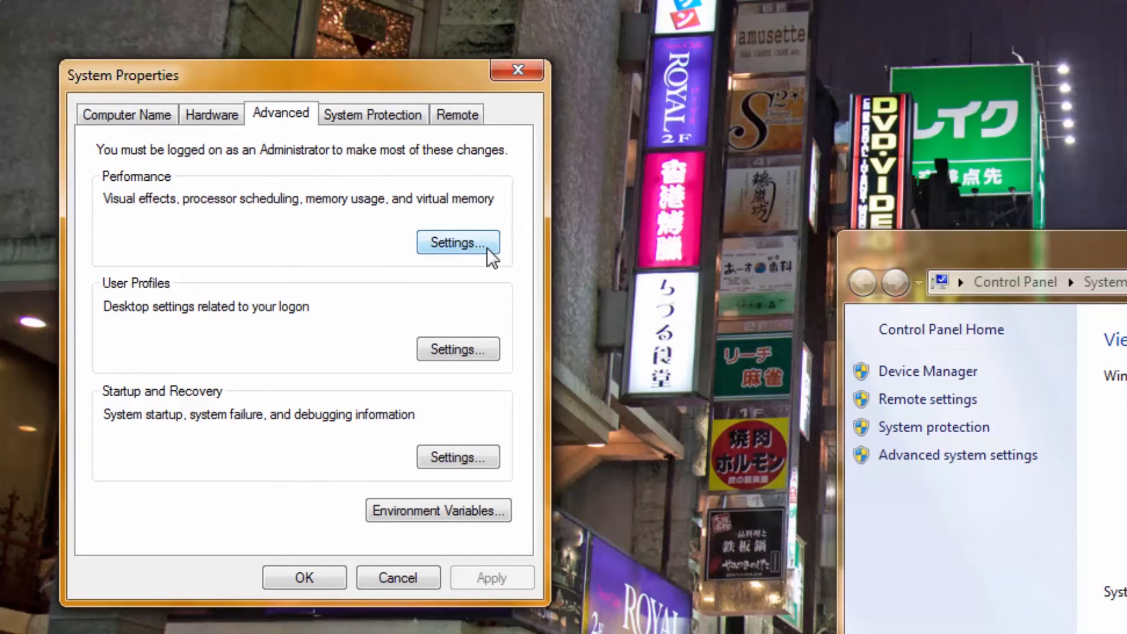
pyautogui.click(457, 242)
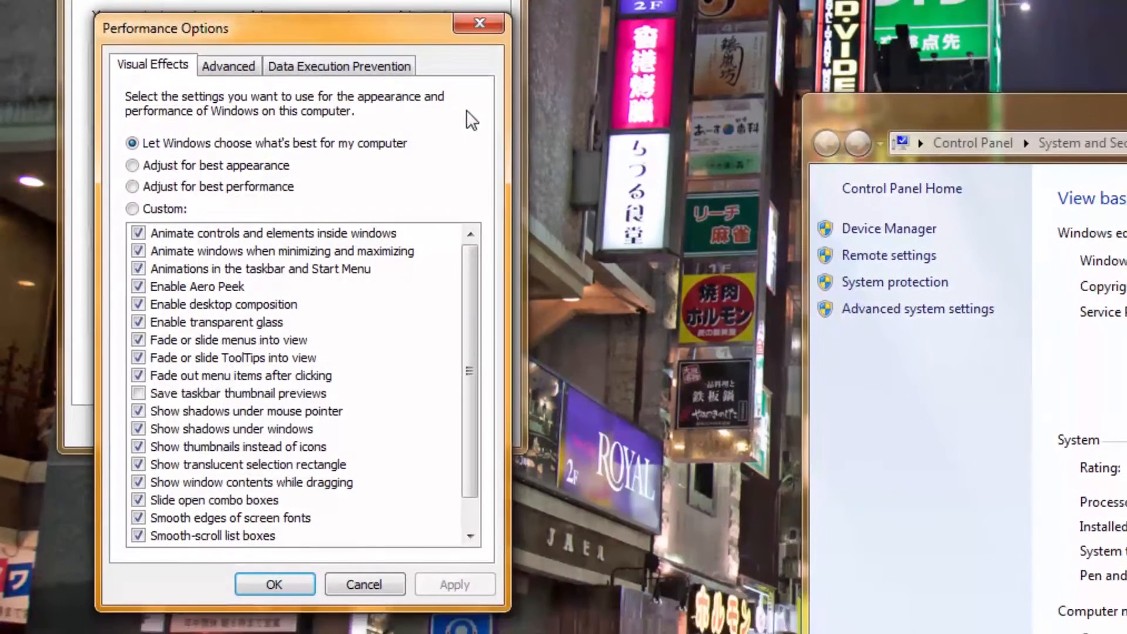
pyautogui.click(229, 65)
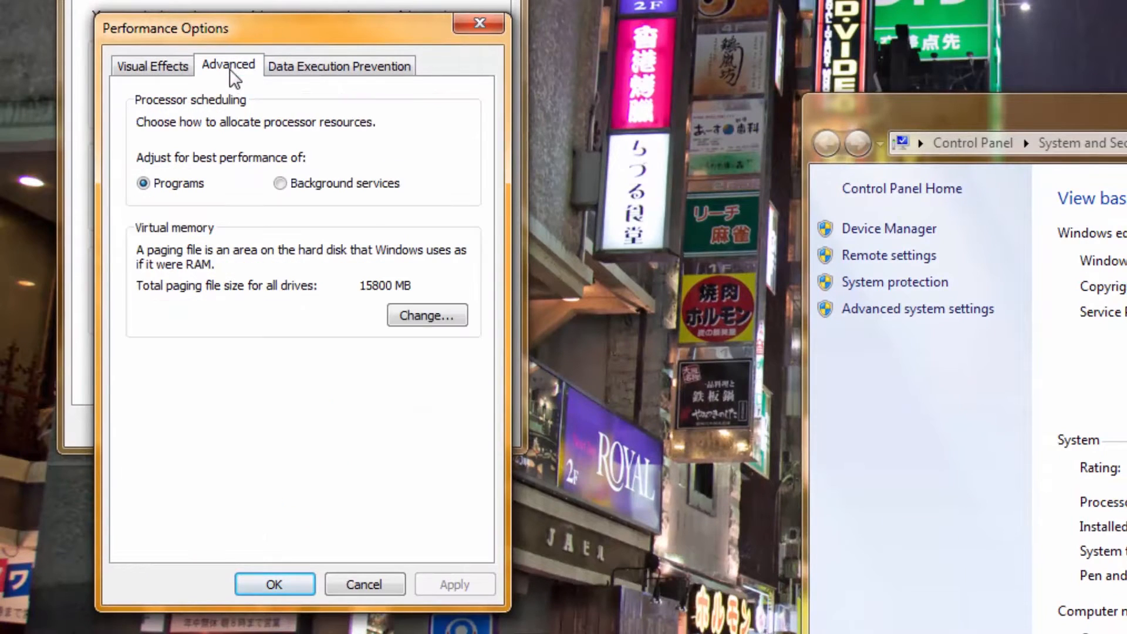
pyautogui.moveTo(200, 285)
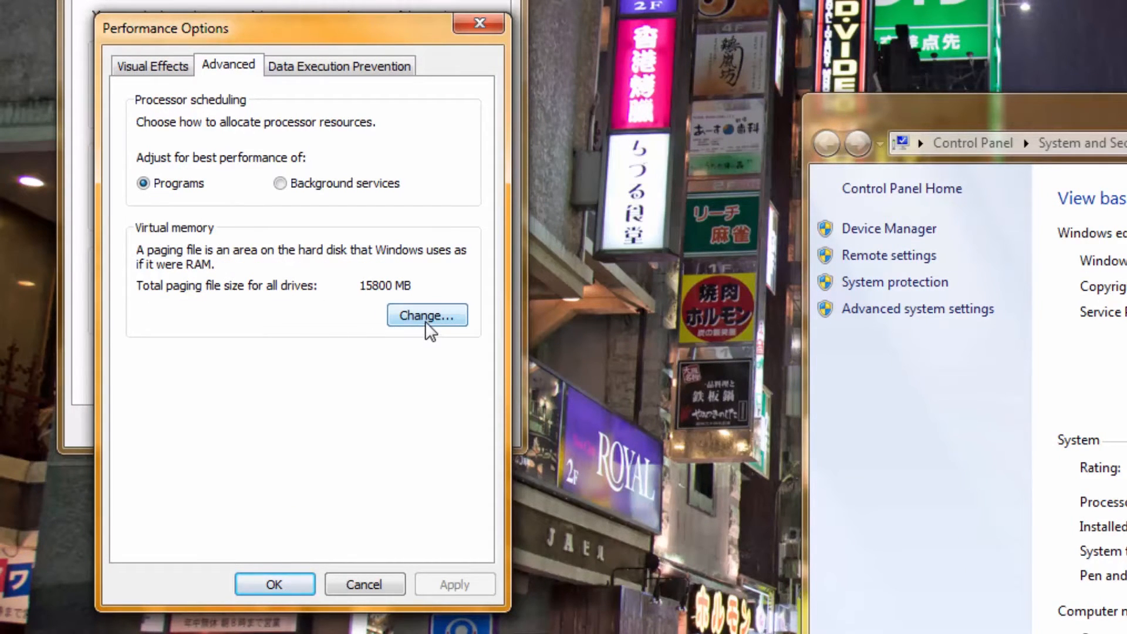
pyautogui.click(426, 316)
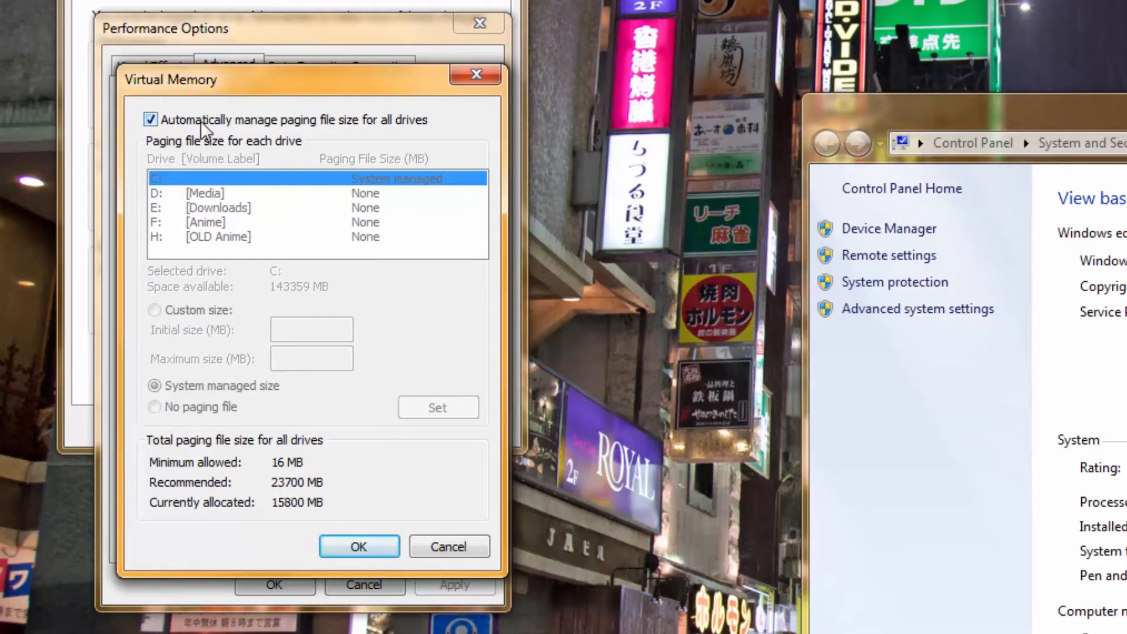
# Turn off automatic paging management, set No paging file on C:, confirm the warning and accept
pyautogui.click(151, 119)
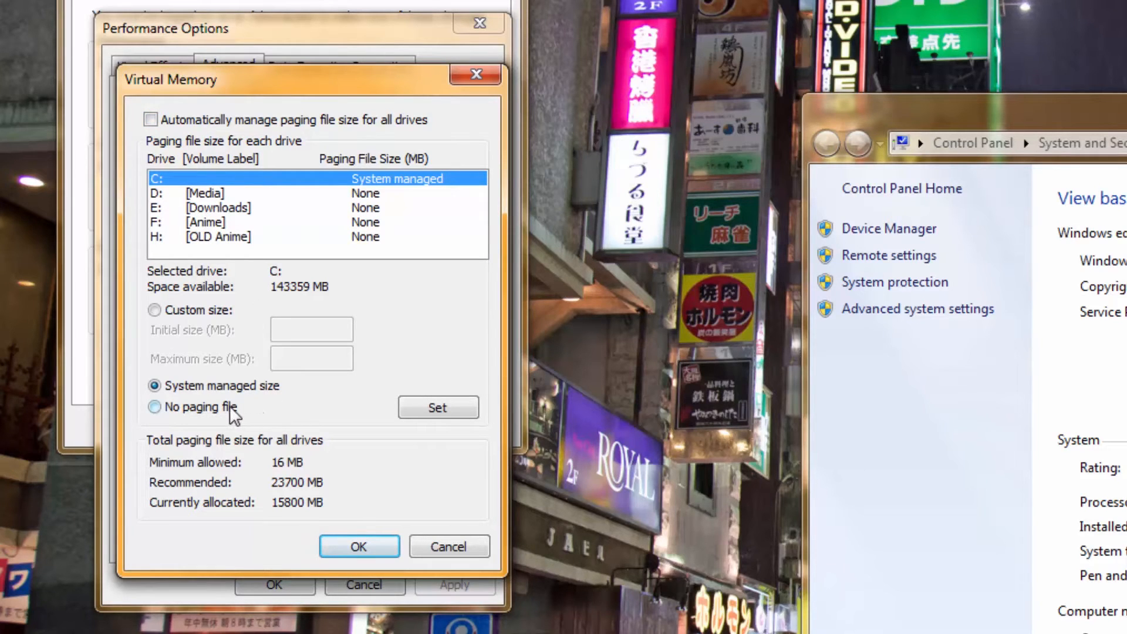
pyautogui.click(154, 408)
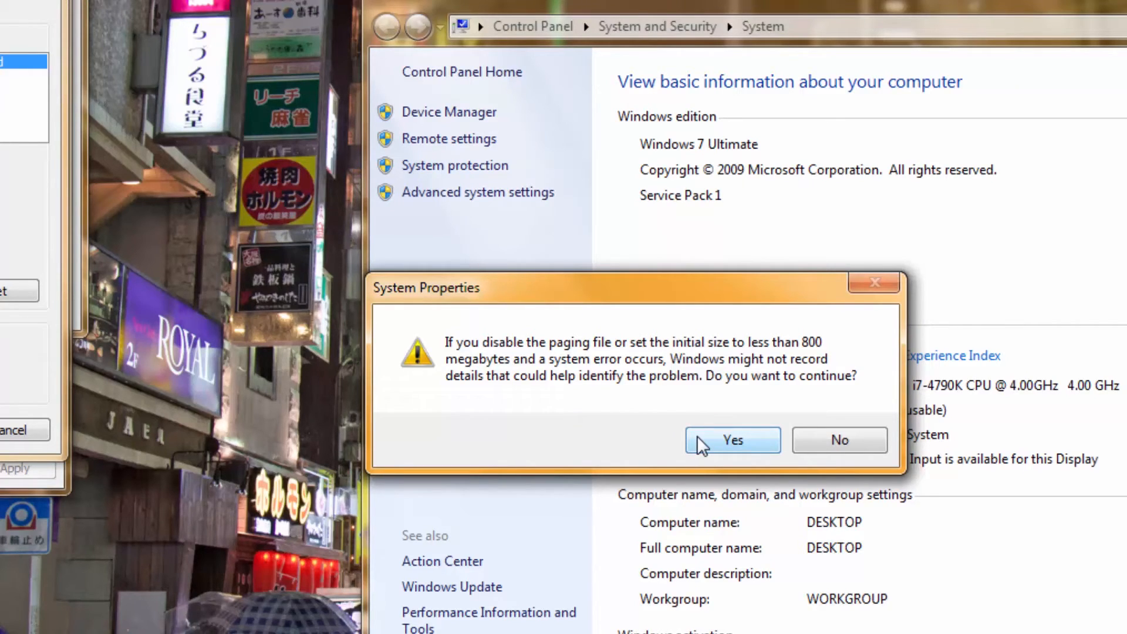
pyautogui.click(733, 441)
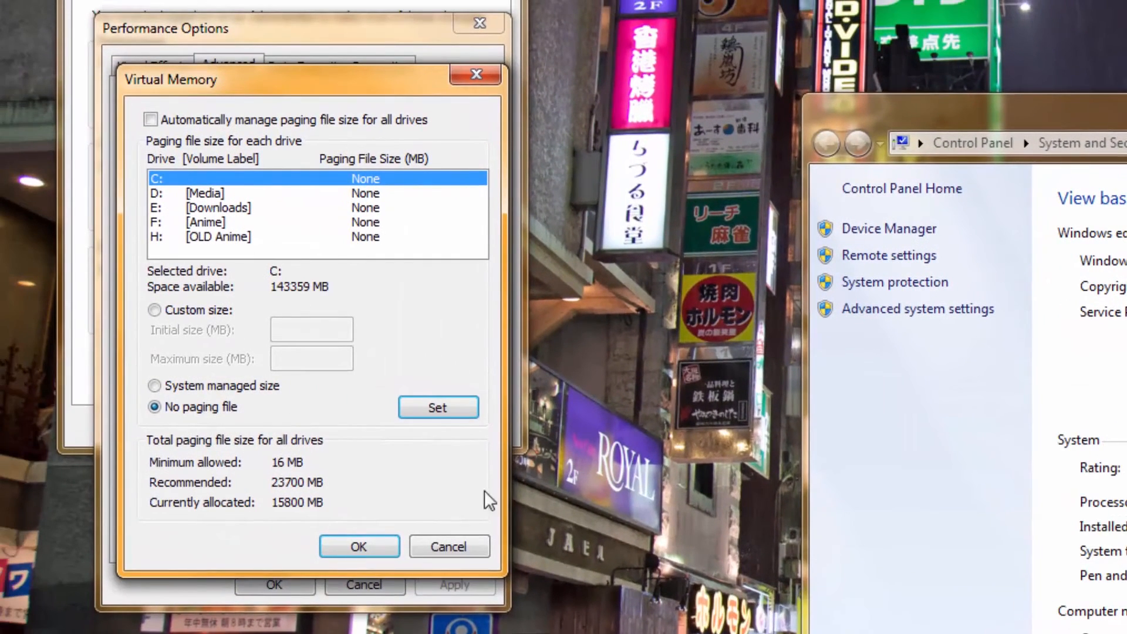
pyautogui.click(359, 546)
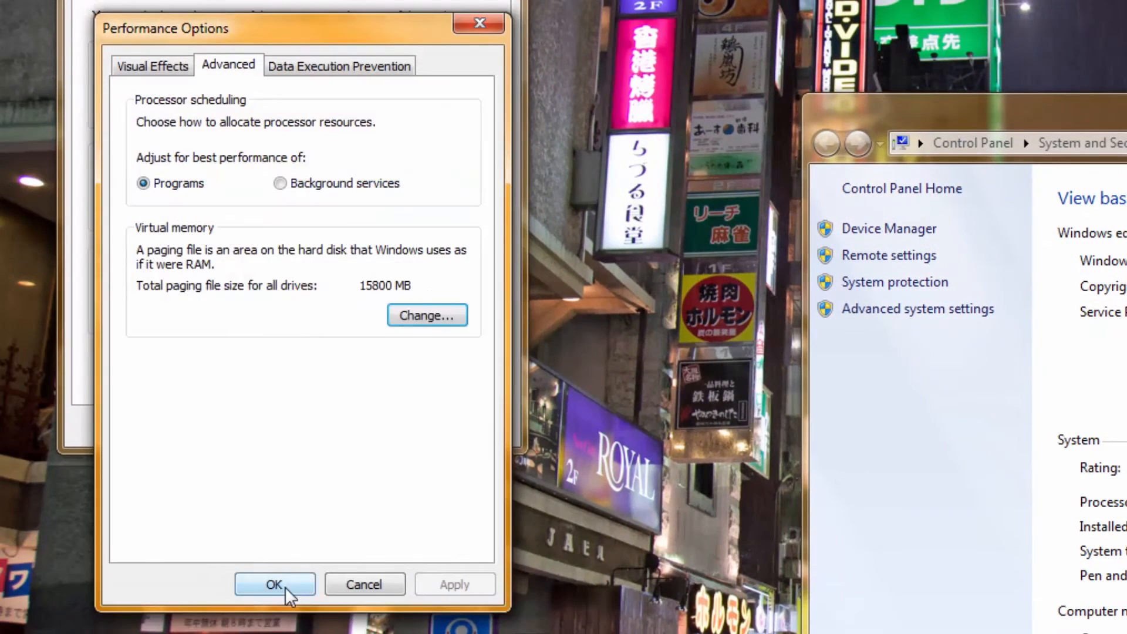
pyautogui.click(274, 584)
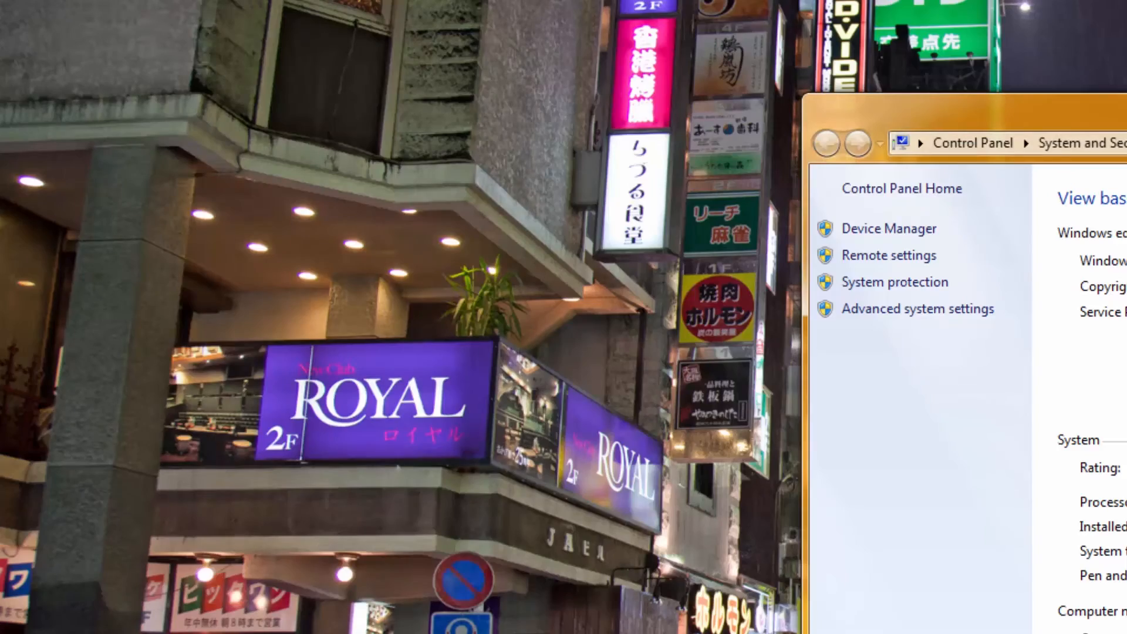